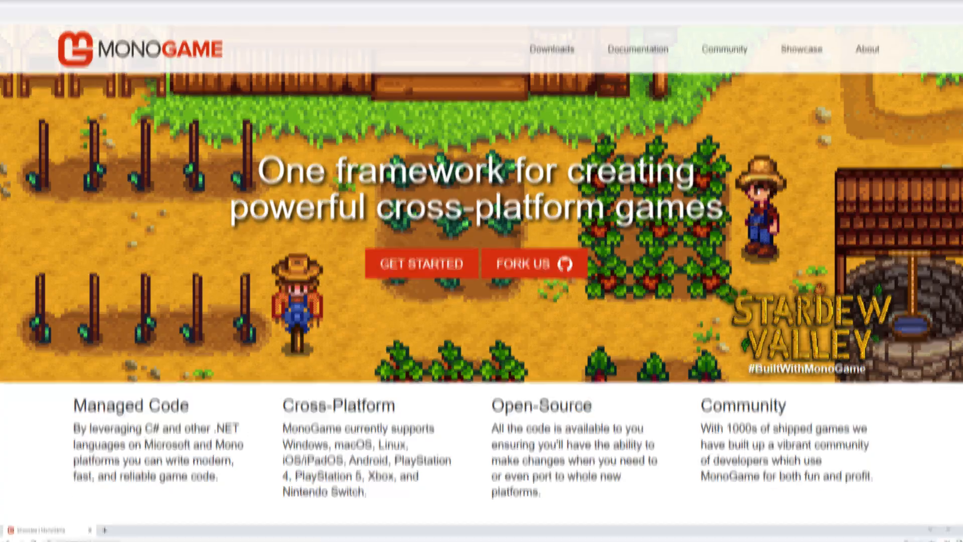
Browse the MonoGame Showcase page down through the thumbnails of games built with MonoGame.
left_click(801, 49)
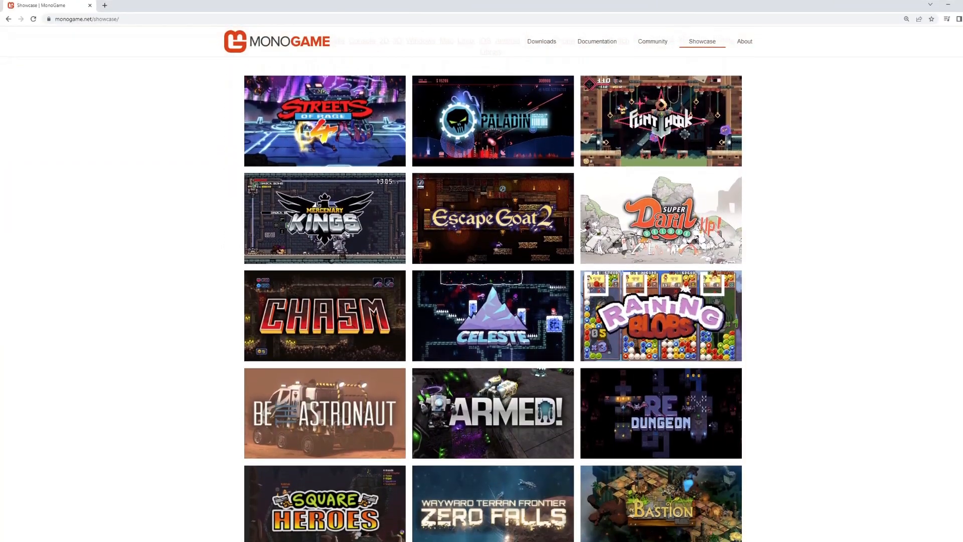
scroll("down", 3)
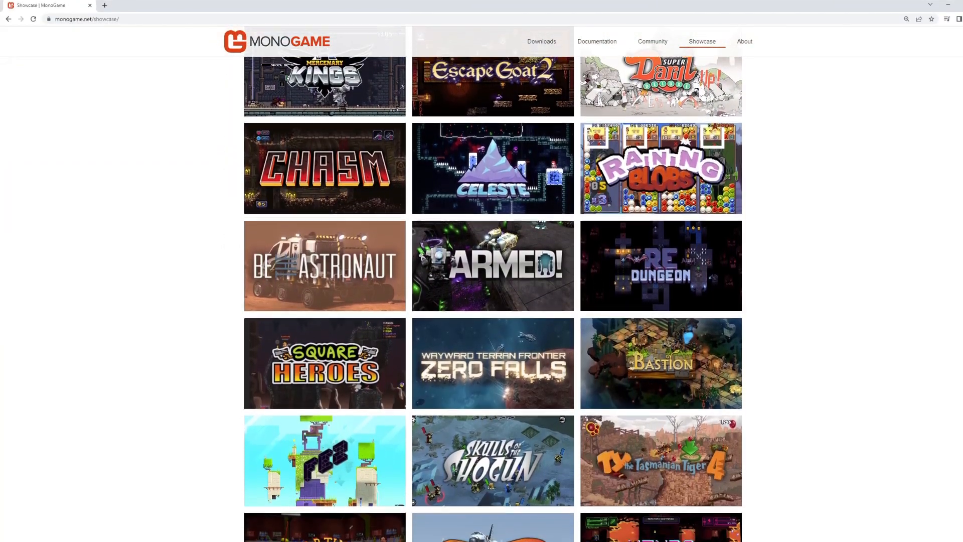
scroll("down", 3)
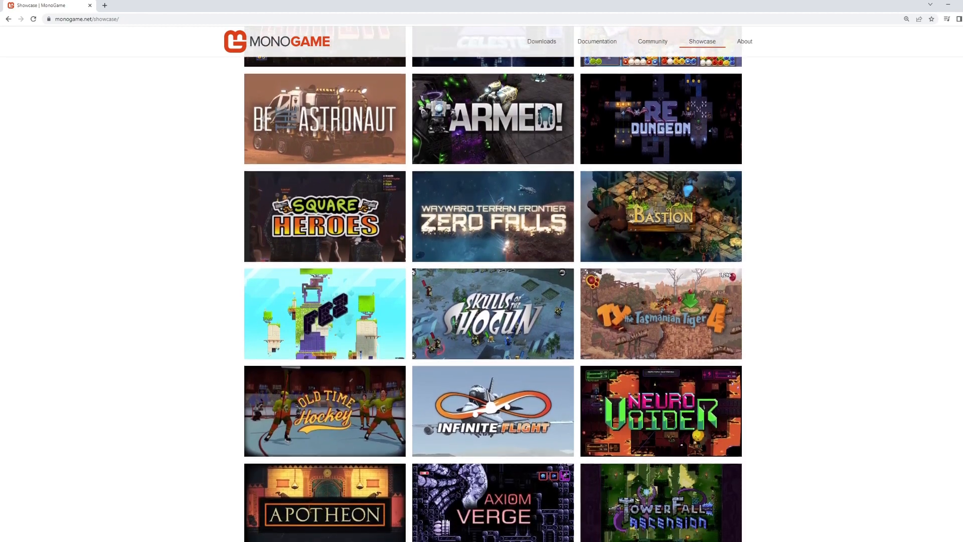
scroll("down", 3)
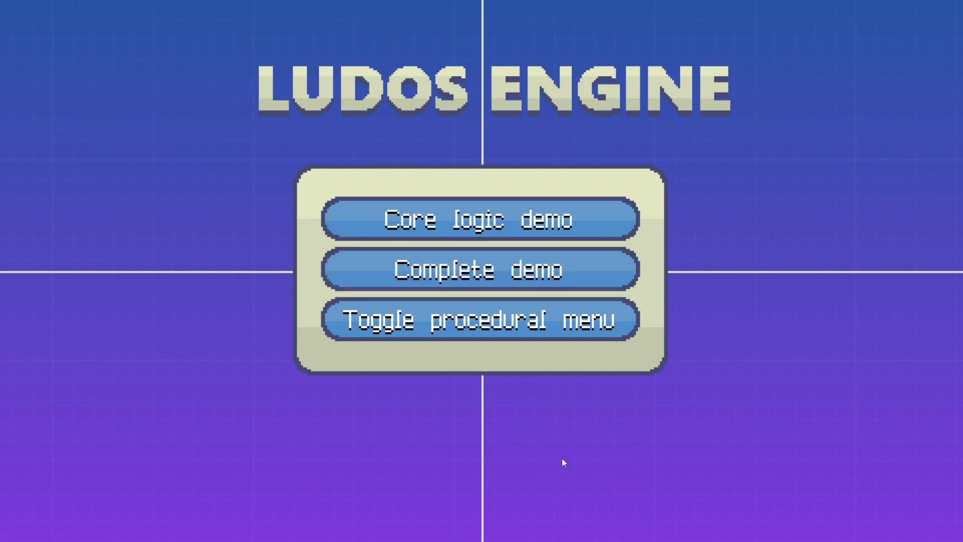
mouse_move(633, 477)
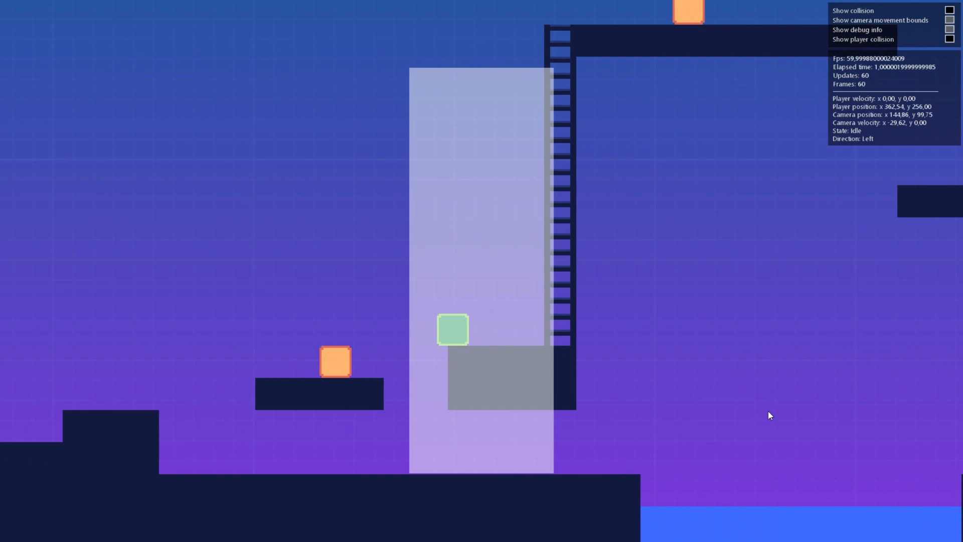
Run the player across the level, return to the main menu, and start the complete demo.
key("up")
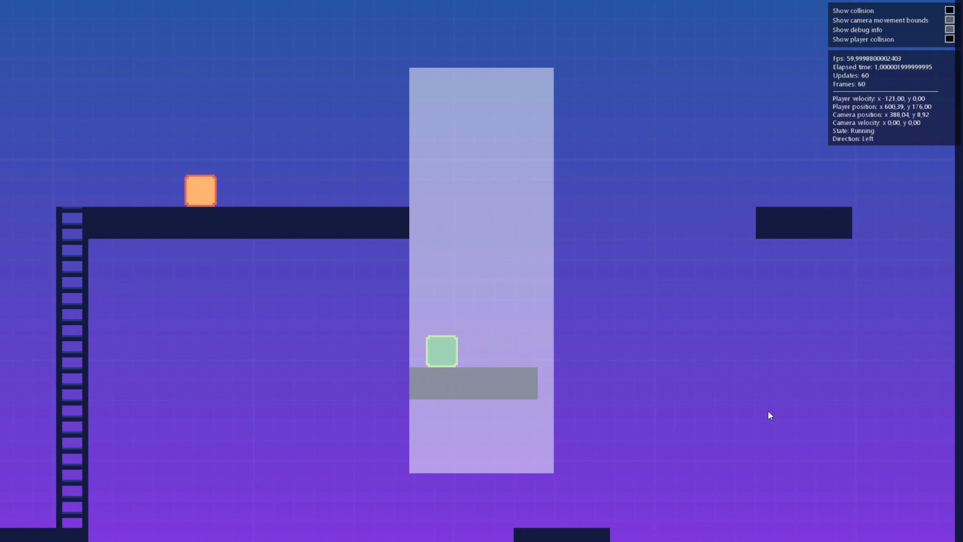
key("Right")
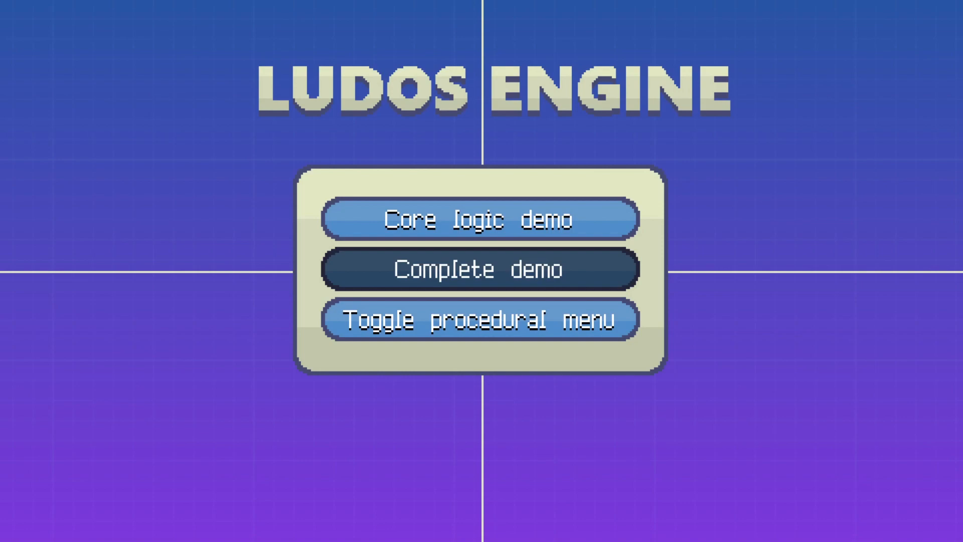
left_click(478, 269)
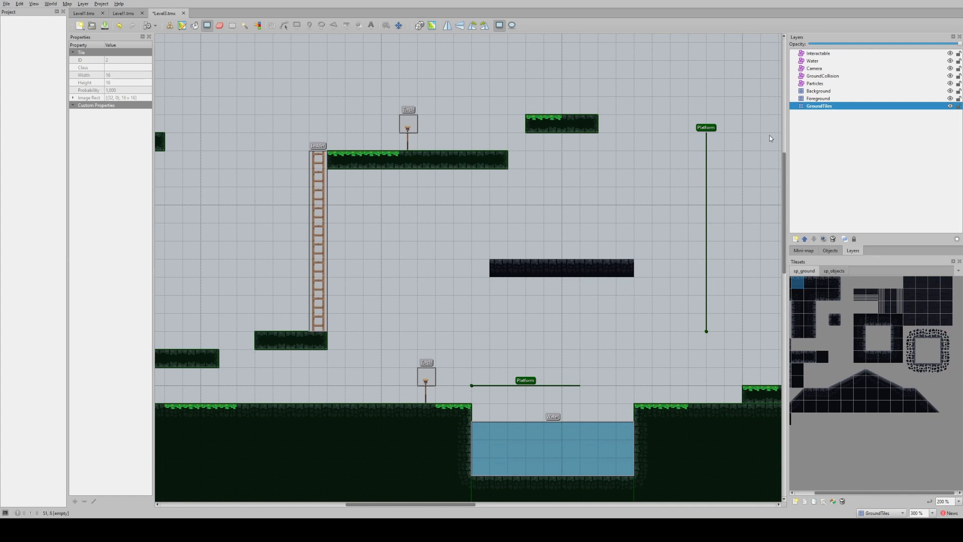
Show the GroundCollision object layer's visibility, opacity and color properties in the Layers panel.
left_click(823, 75)
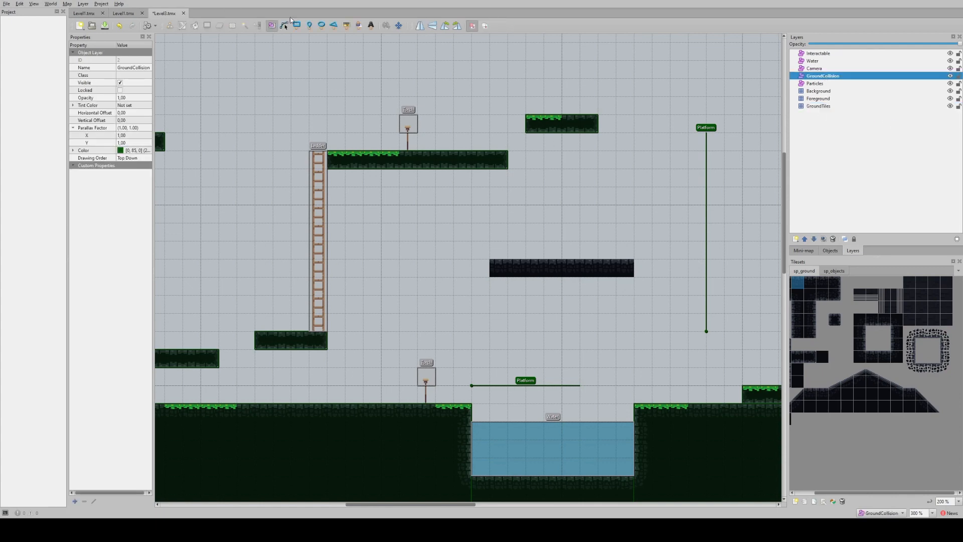